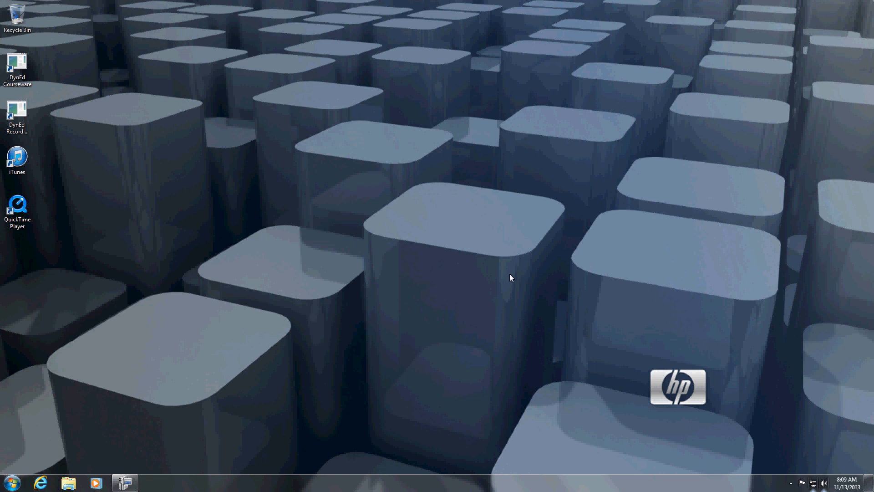
pyautogui.moveTo(731, 367)
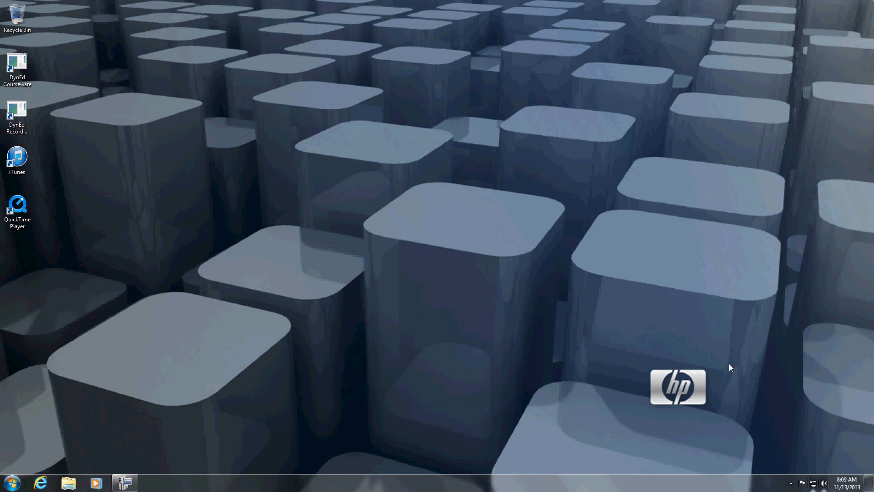
pyautogui.moveTo(769, 360)
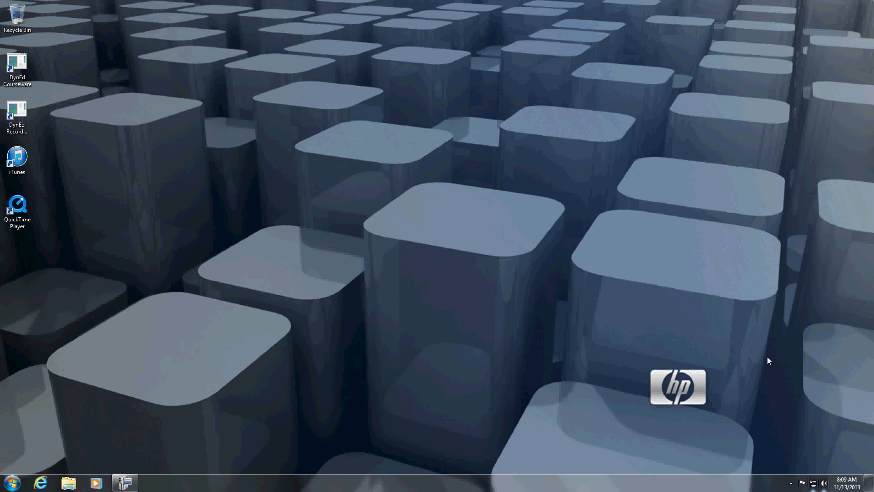
# Reach Network Connections via the tray icon and bring up Local Area Connection's context menu.
pyautogui.click(824, 482)
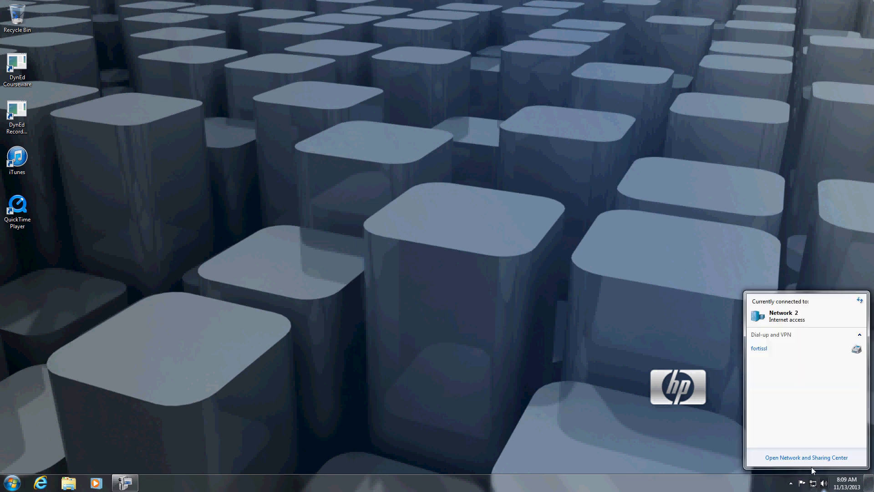
pyautogui.click(805, 457)
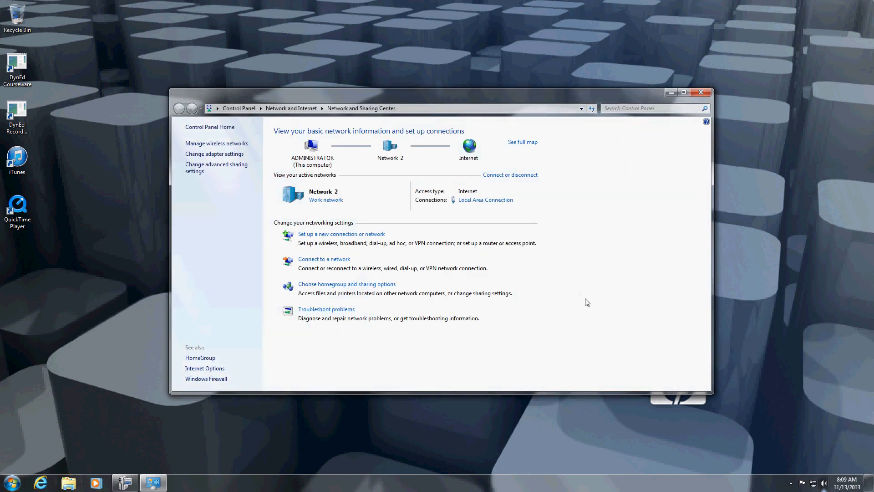
pyautogui.moveTo(215, 153)
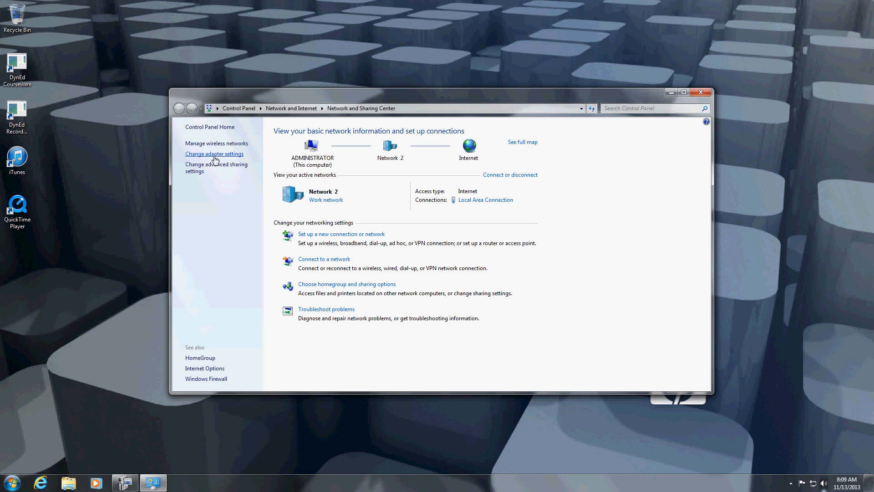
pyautogui.click(214, 153)
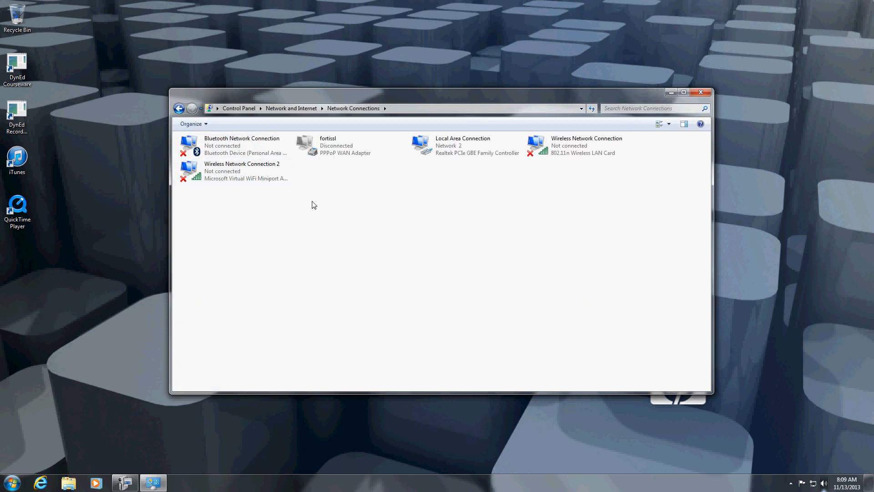
pyautogui.click(466, 146)
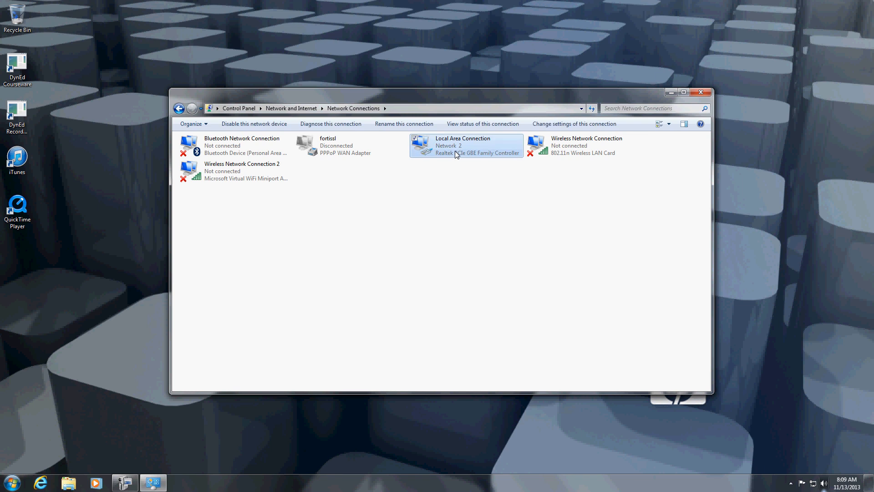
pyautogui.rightClick(457, 146)
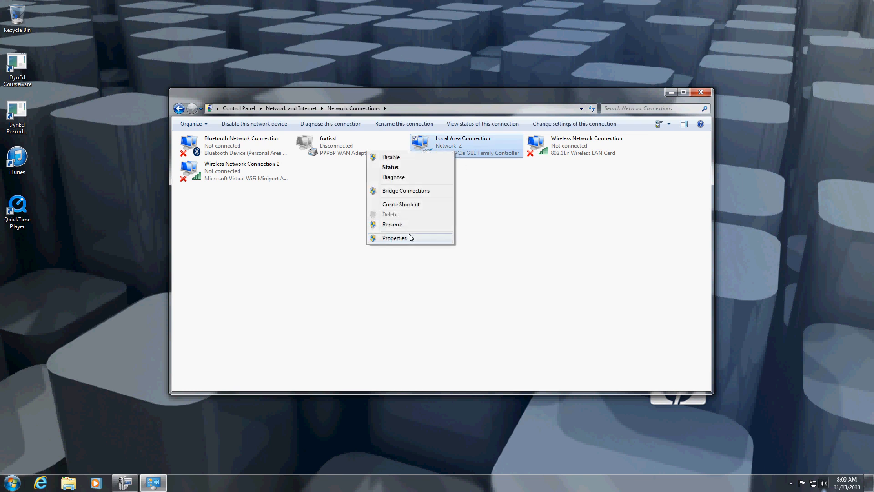
# In Local Area Connection's IPv4 properties, choose 'Use the following DNS server addresses'.
pyautogui.click(395, 238)
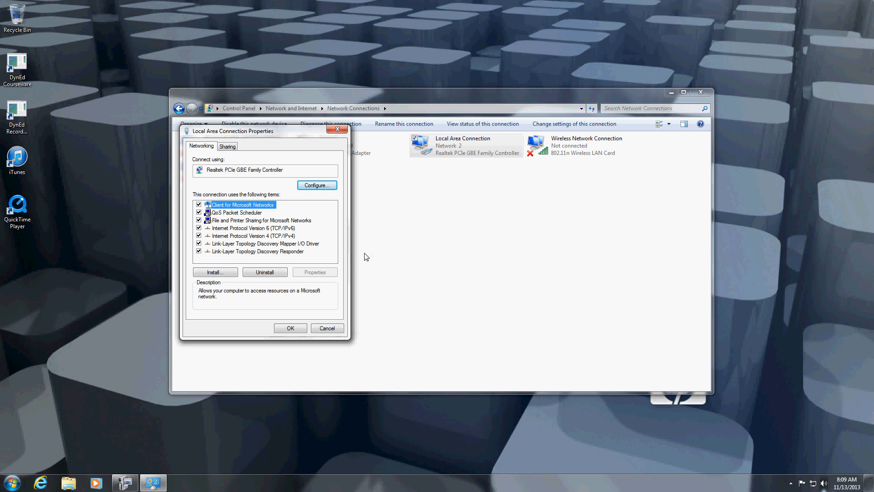
pyautogui.moveTo(317, 242)
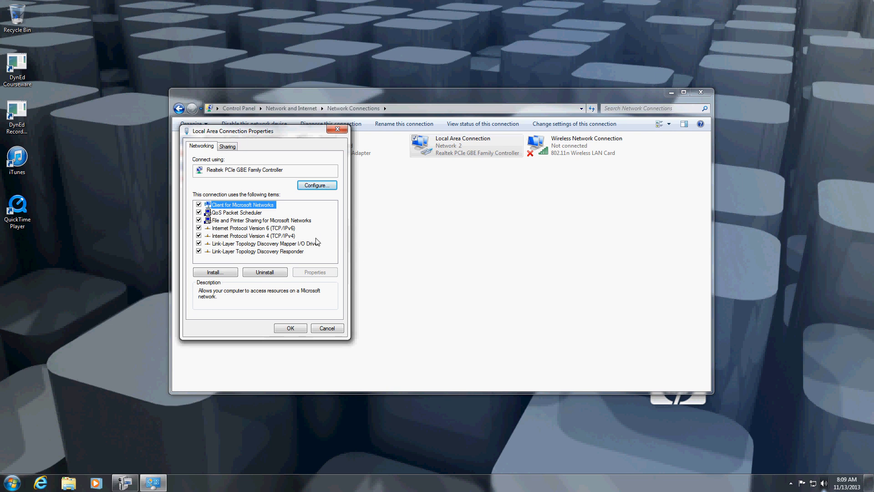
pyautogui.click(252, 235)
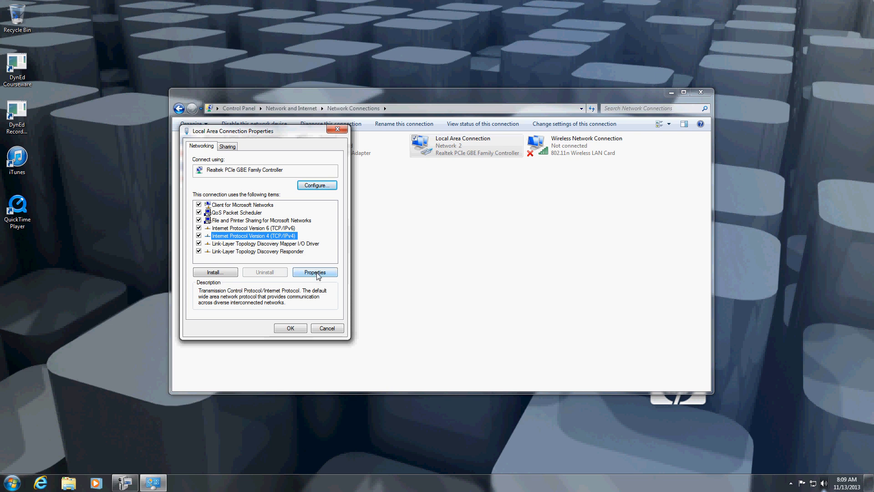
pyautogui.click(314, 272)
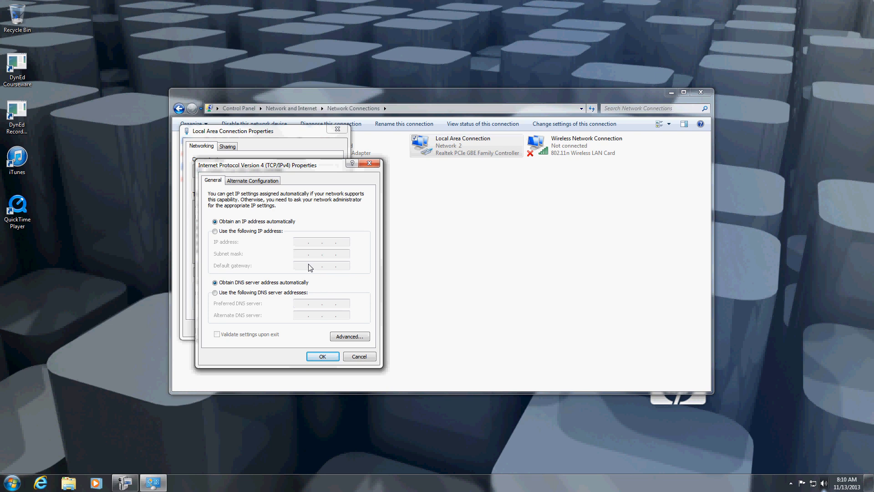
pyautogui.moveTo(242, 289)
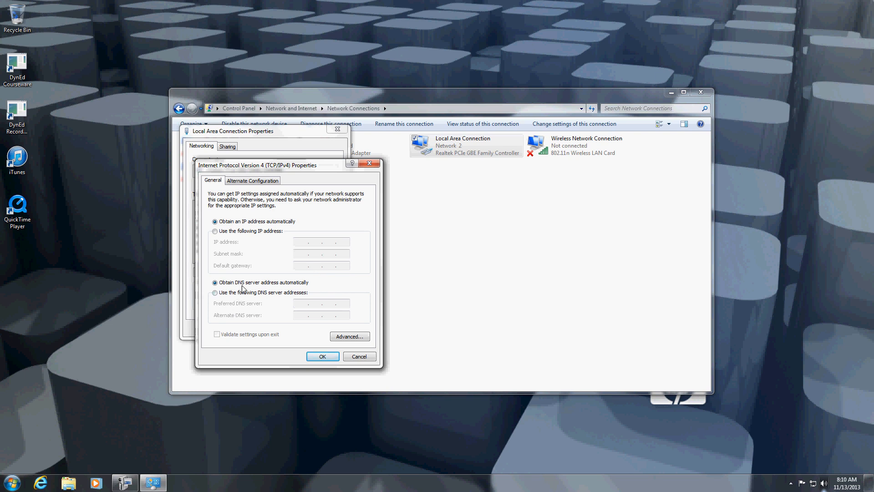
pyautogui.moveTo(267, 291)
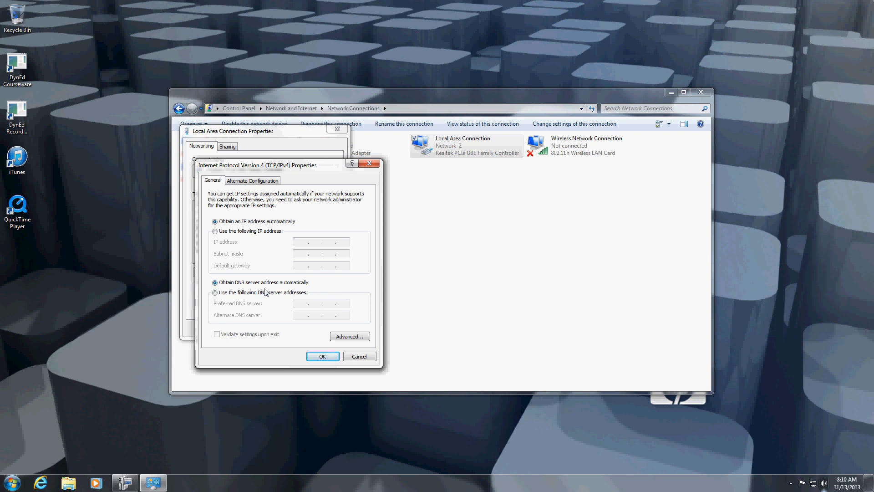
pyautogui.moveTo(299, 294)
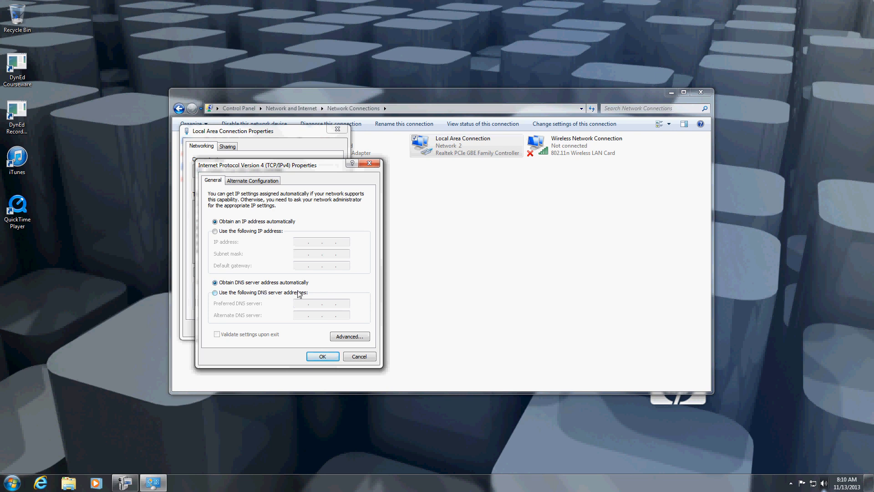
pyautogui.click(215, 293)
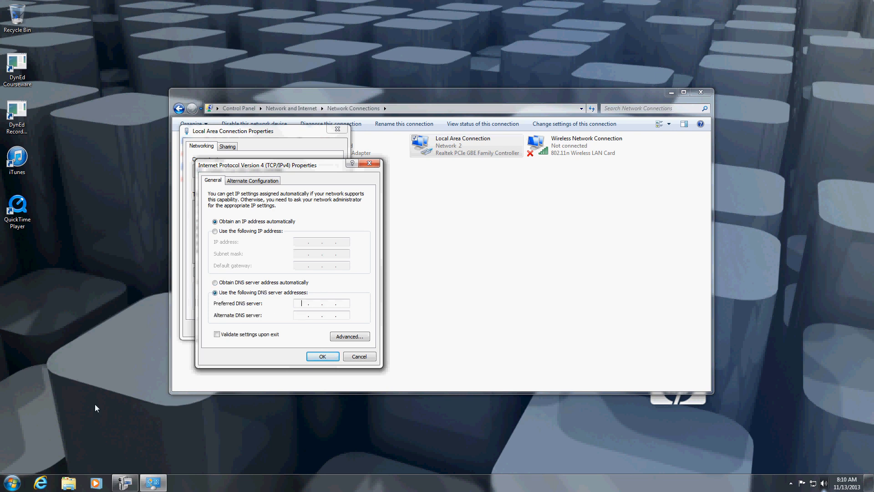
# Launch cmd and run ipconfig to show IPv4 192.168.1.43 and gateway 192.168.1.1.
pyautogui.click(10, 482)
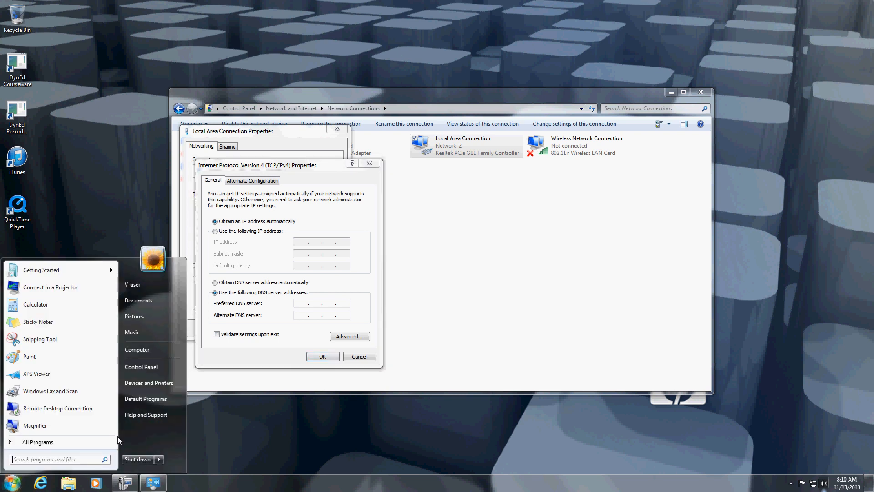
pyautogui.write('cmd')
pyautogui.write('ipc')
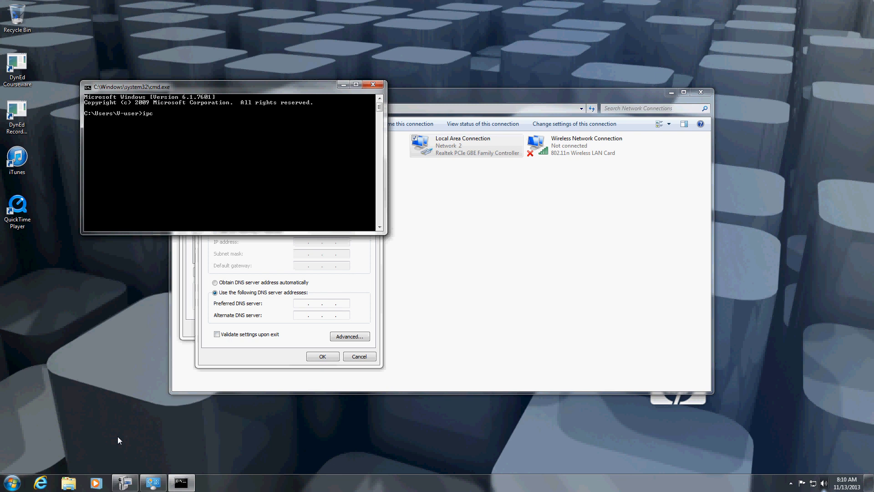
pyautogui.press('Return')
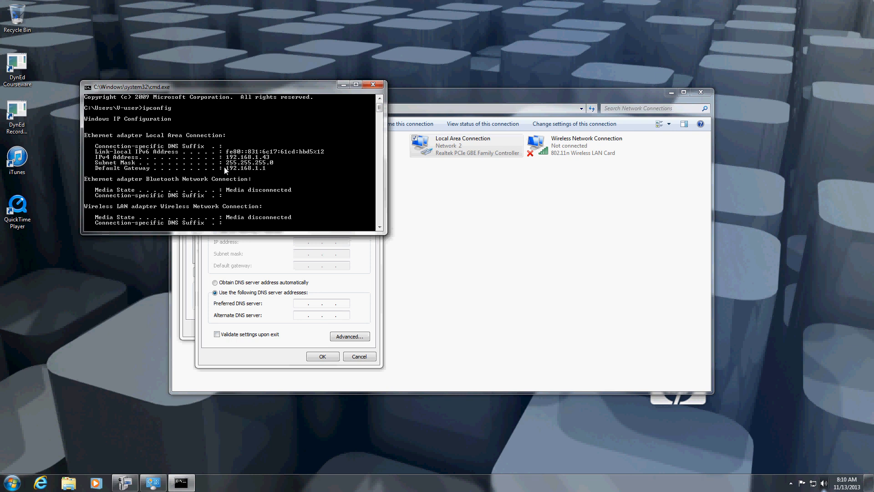
pyautogui.moveTo(238, 174)
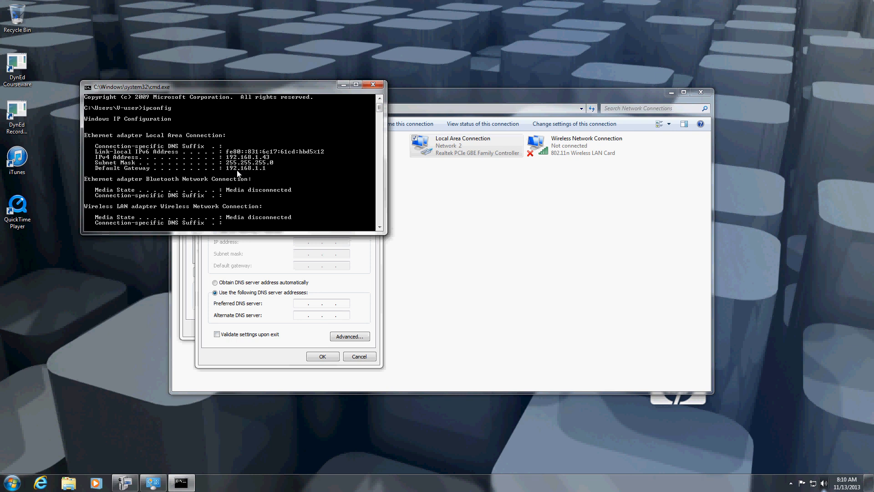
pyautogui.moveTo(267, 175)
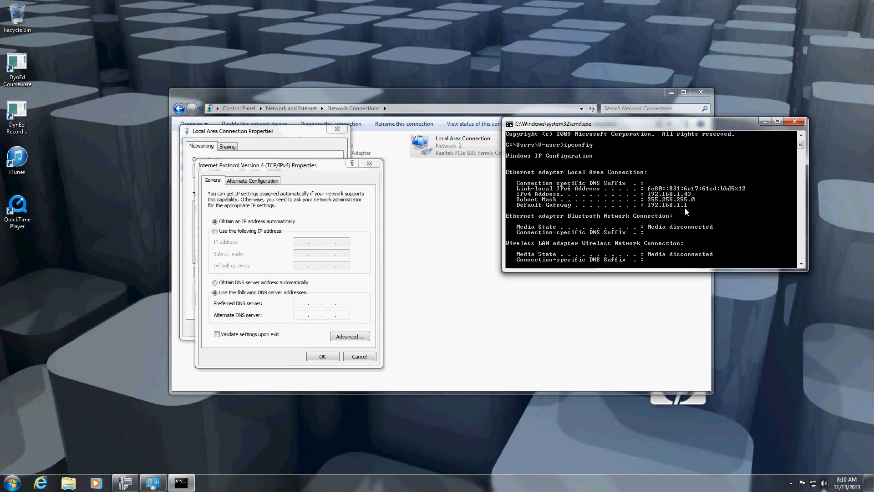
pyautogui.moveTo(692, 210)
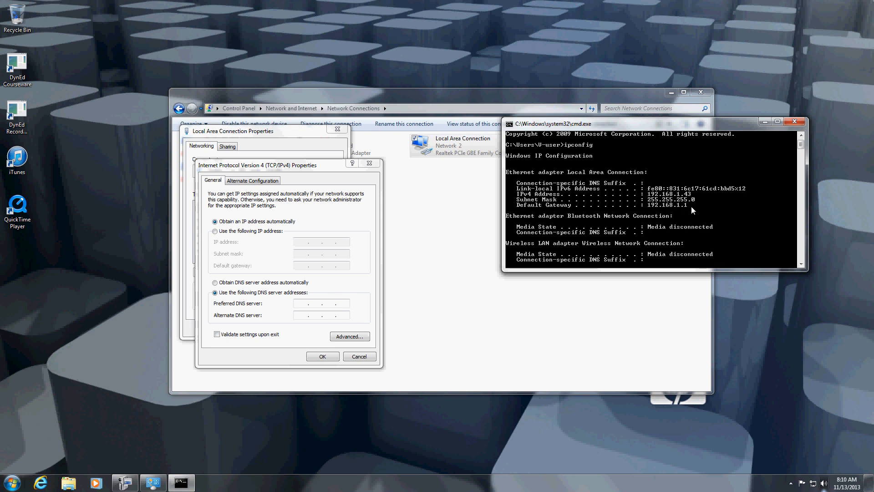
pyautogui.moveTo(319, 318)
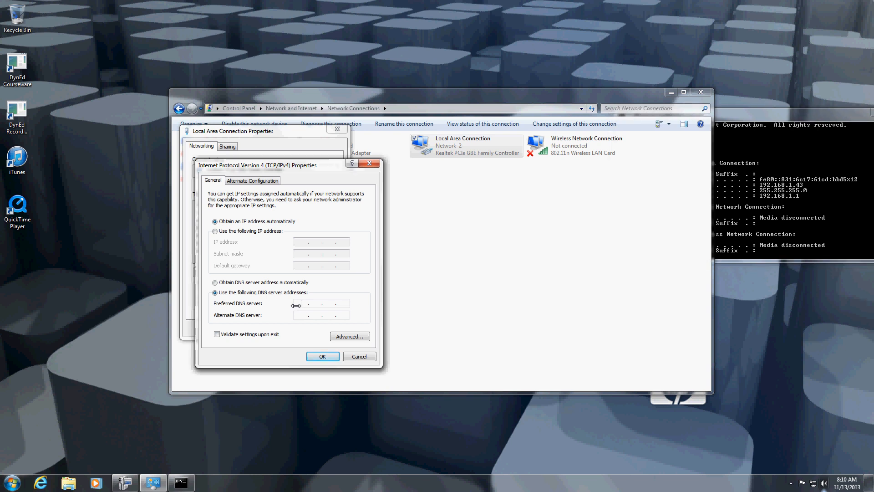
# Set preferred DNS server 192.168.0.0, confirm it, and close the properties and Network Connections windows.
pyautogui.write('192.1..')
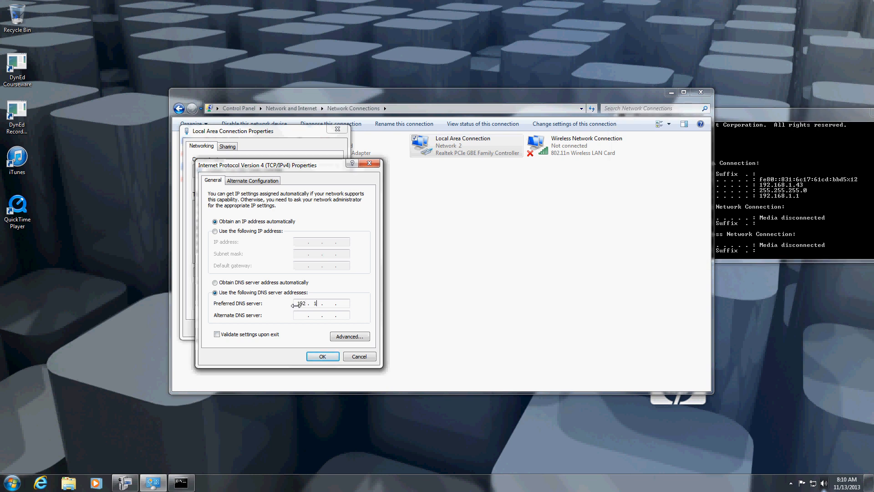
pyautogui.write('68.0.0')
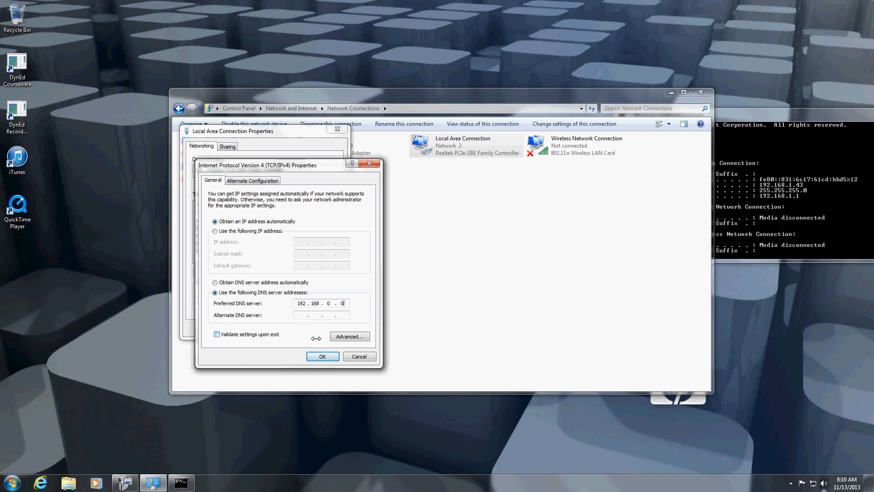
pyautogui.click(322, 356)
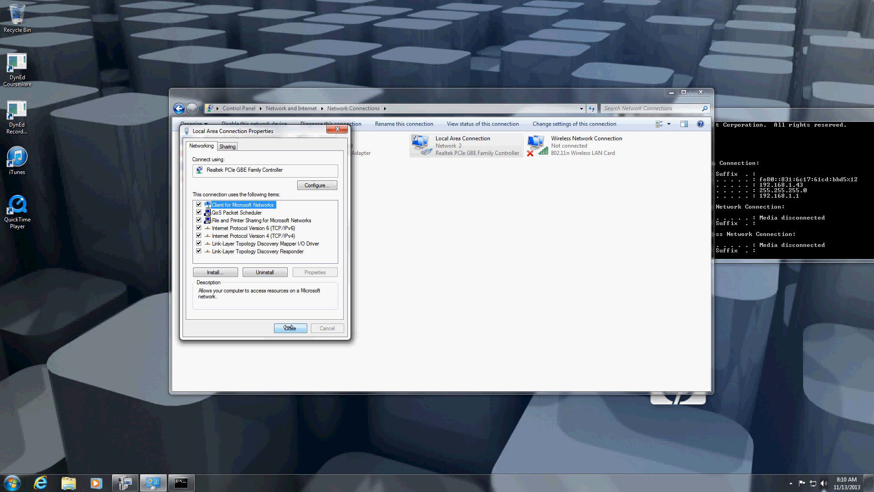
pyautogui.click(290, 327)
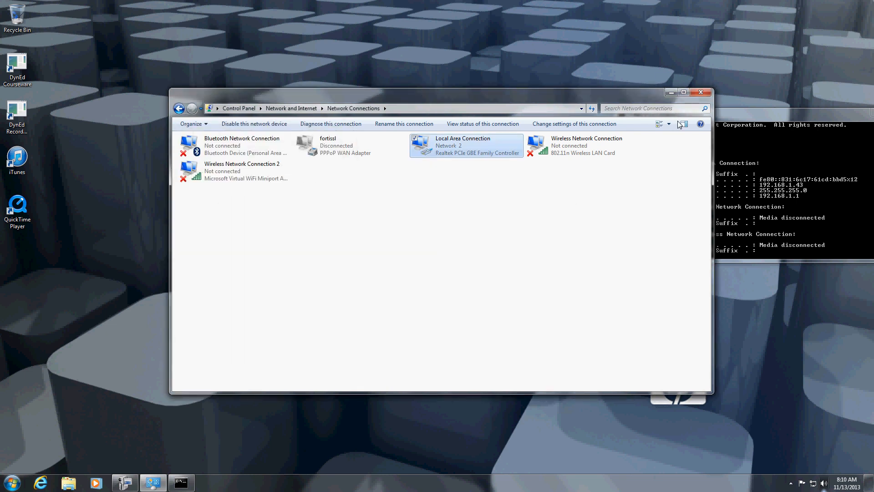
pyautogui.click(700, 92)
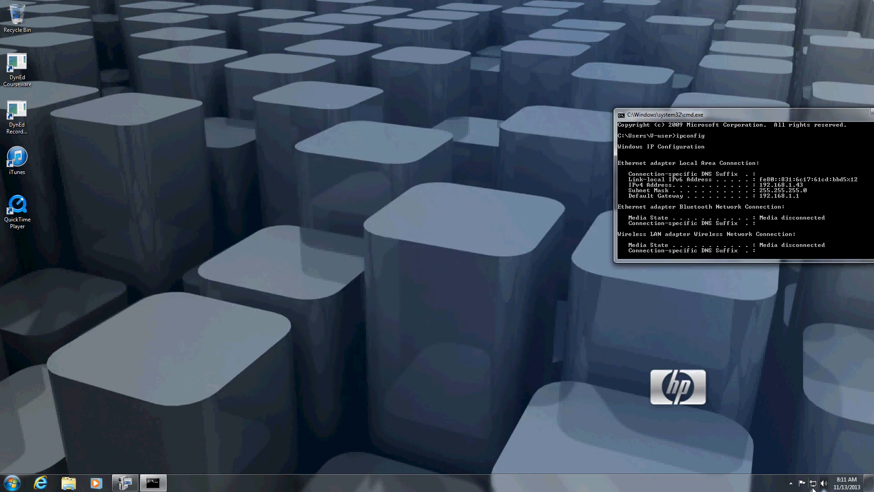
# Reopen the network status from the tray and launch Internet Explorer to test Internet access.
pyautogui.click(812, 482)
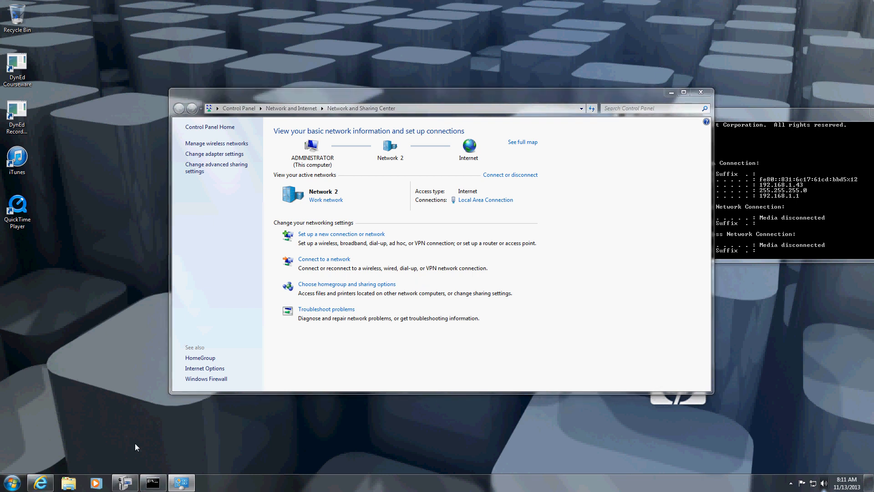
pyautogui.click(39, 482)
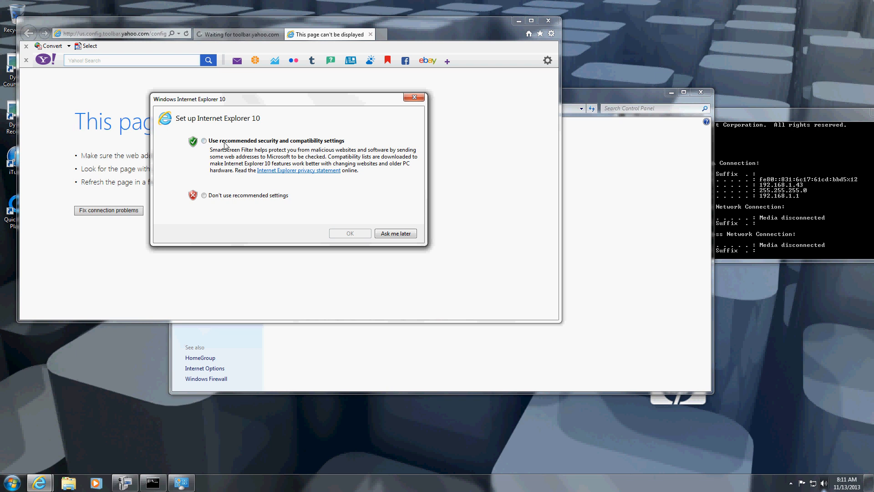
# Dismiss the IE10 setup prompt, confirm 'This page can't be displayed', and close all tabs.
pyautogui.click(350, 233)
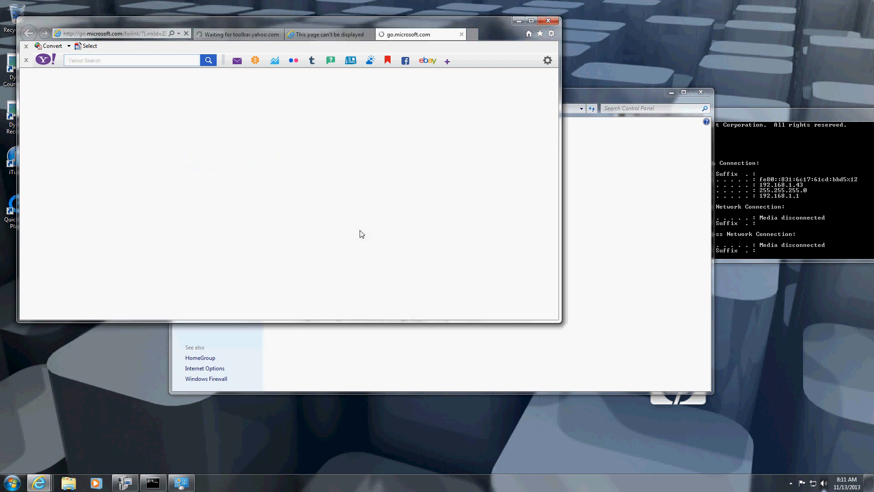
pyautogui.click(327, 34)
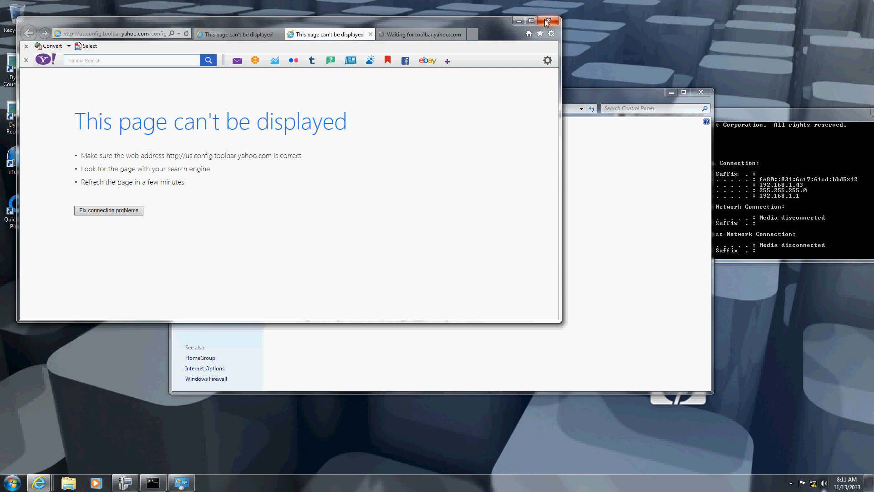
pyautogui.click(547, 21)
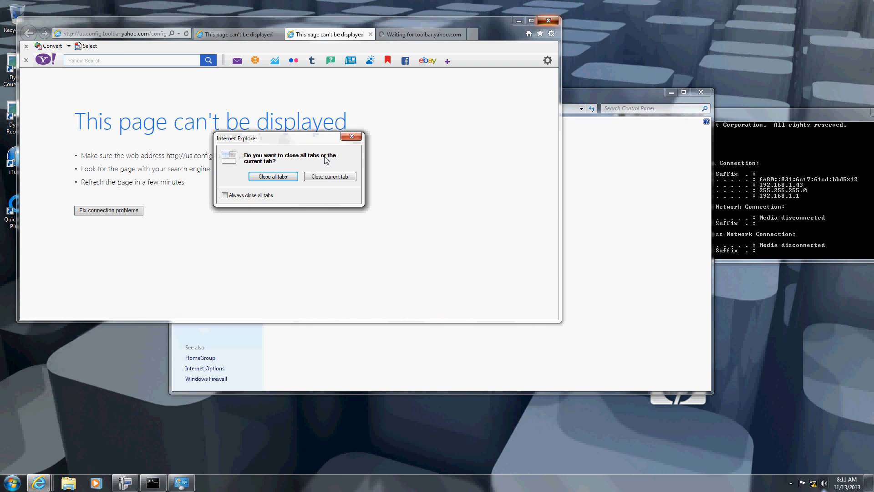
pyautogui.click(272, 176)
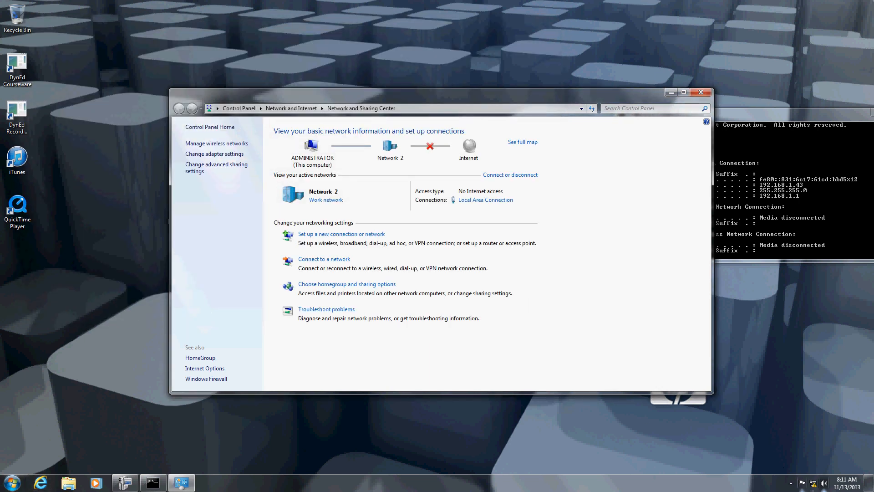
pyautogui.moveTo(813, 482)
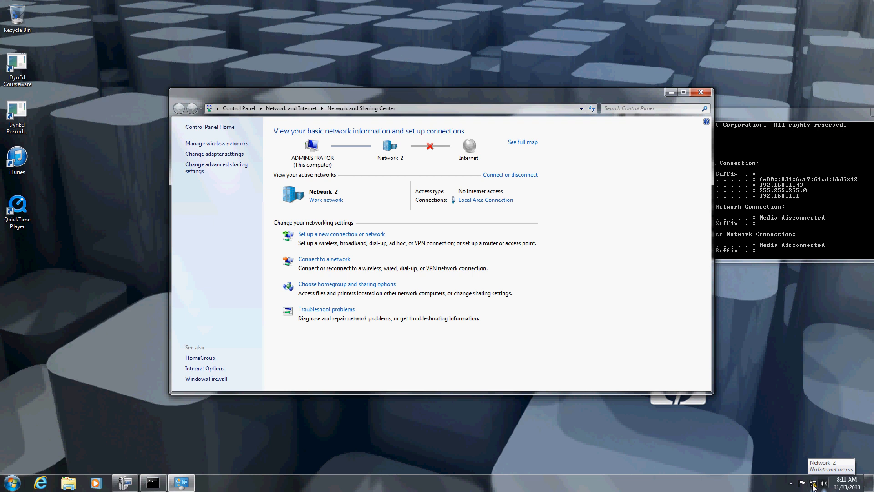
pyautogui.moveTo(421, 140)
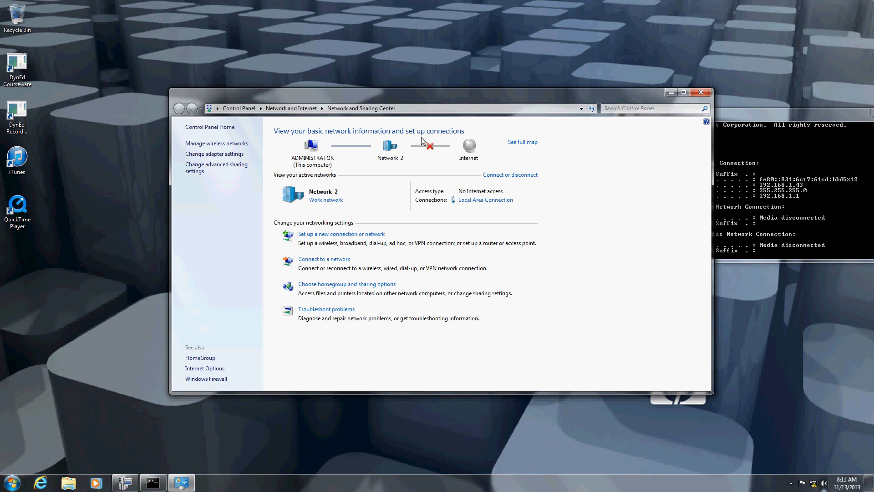
pyautogui.moveTo(394, 150)
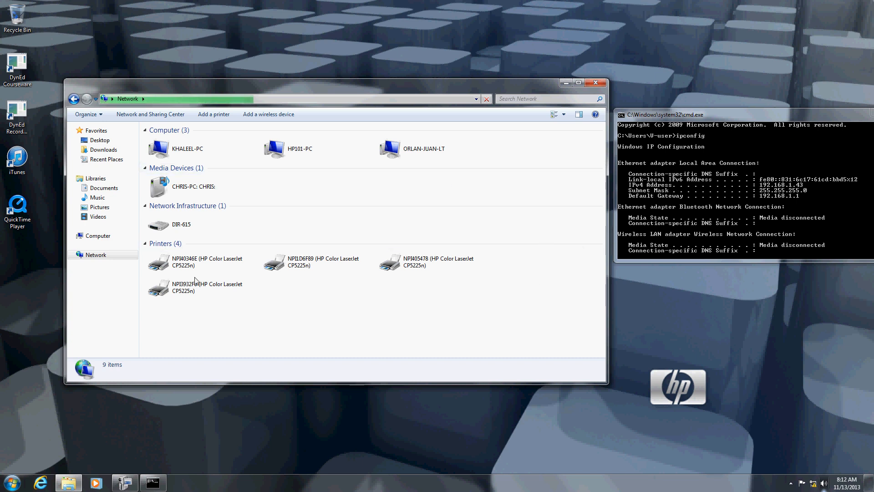
pyautogui.moveTo(203, 369)
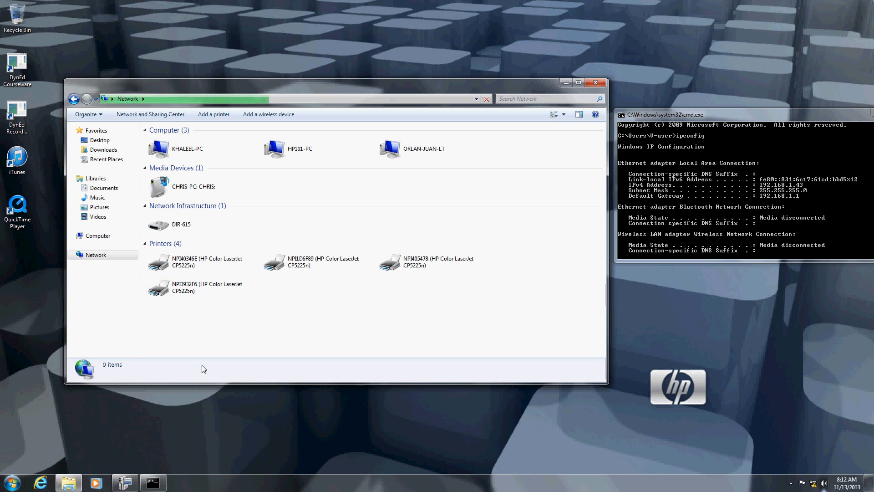